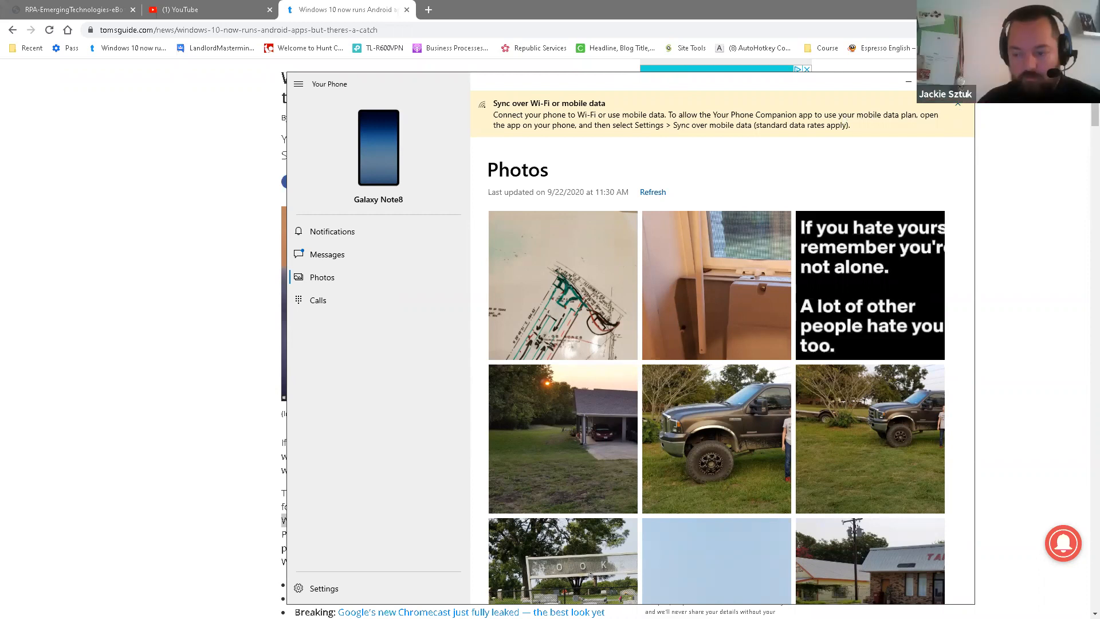
mouse_move(422, 260)
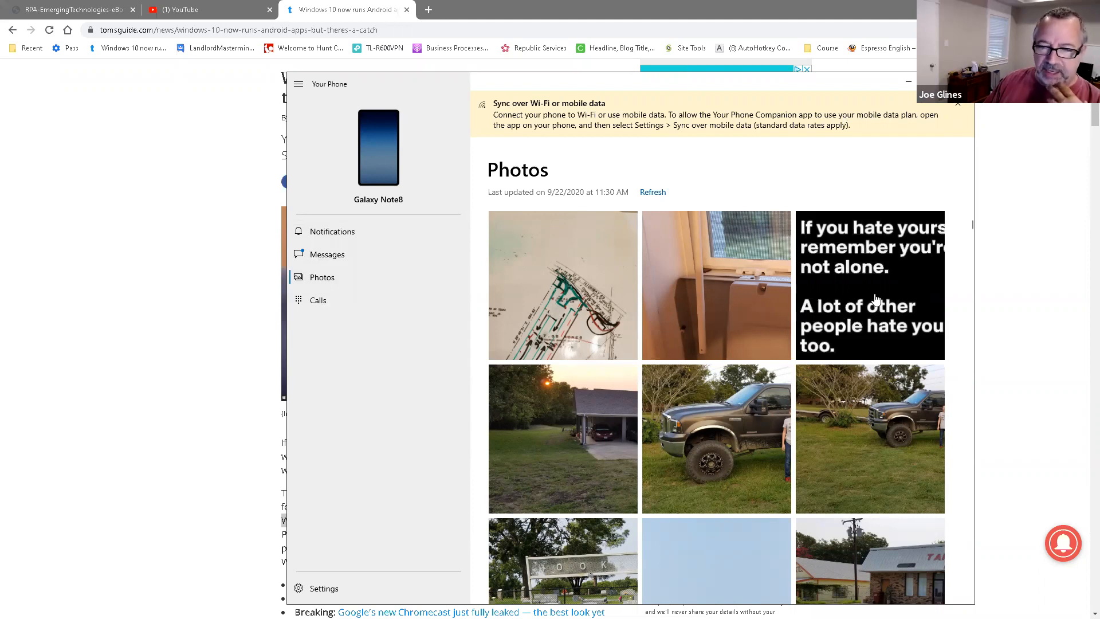
mouse_move(904, 283)
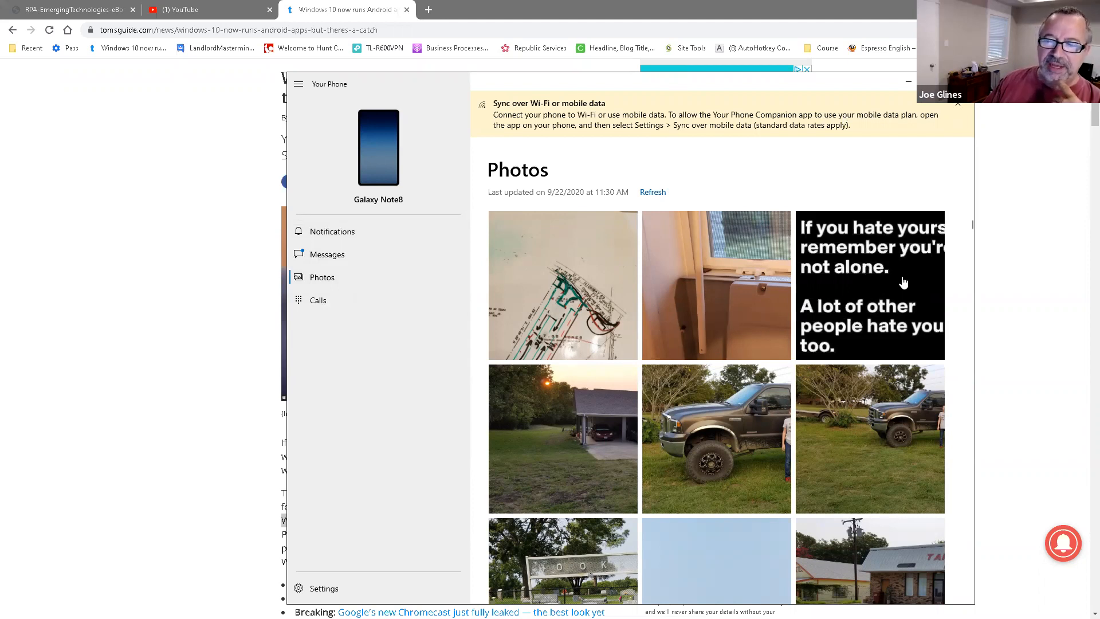
Enlarge the black quote photo, then show the Calls page with its dialpad
left_click(869, 284)
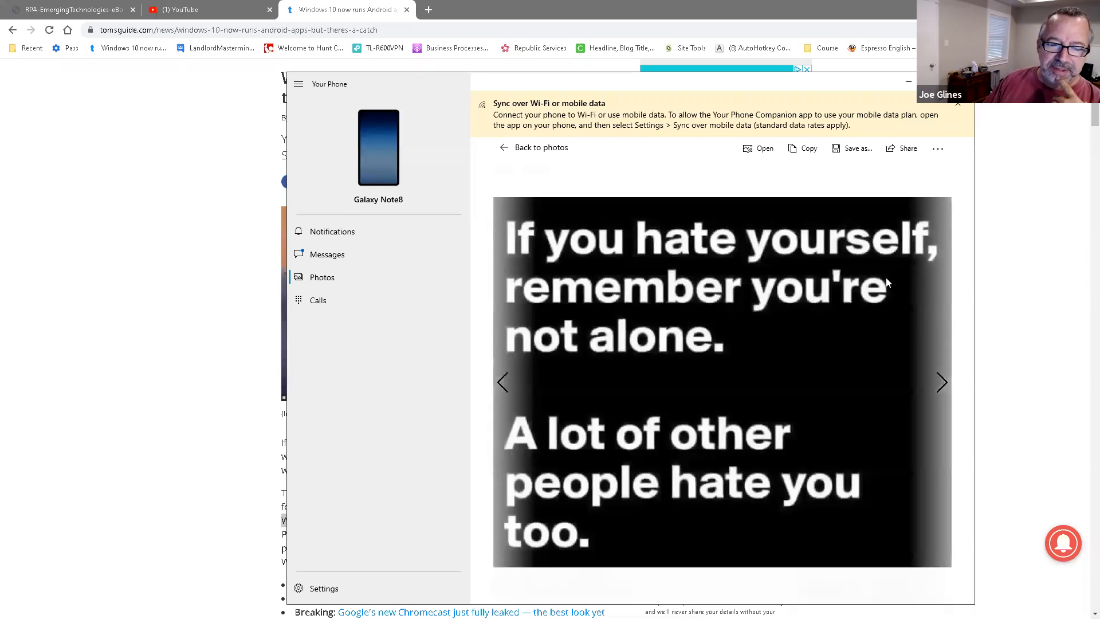
mouse_move(714, 491)
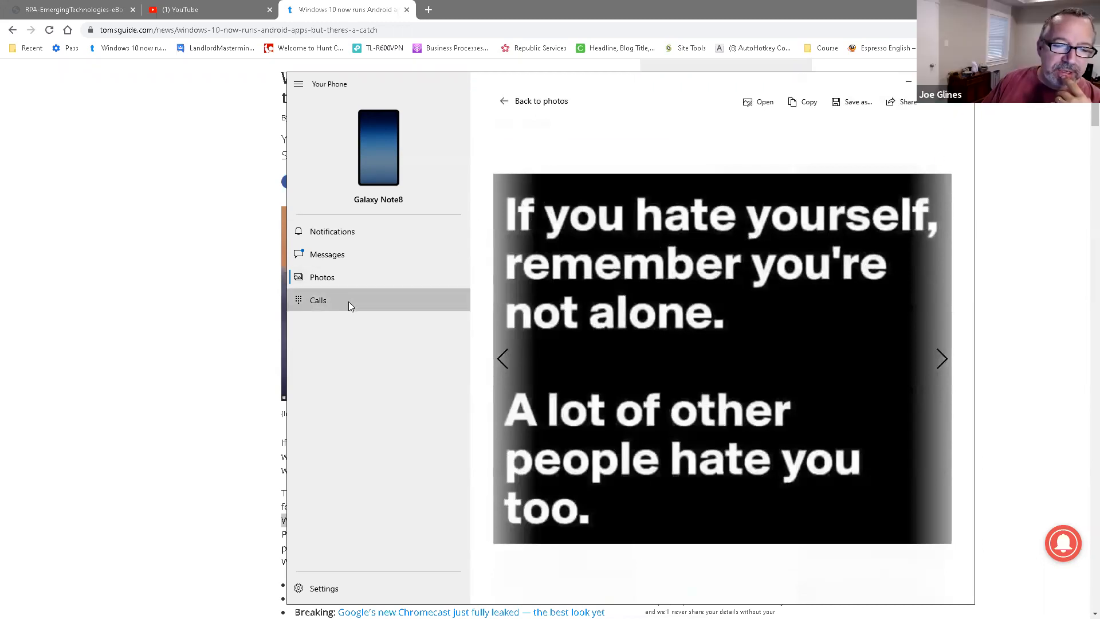
left_click(318, 299)
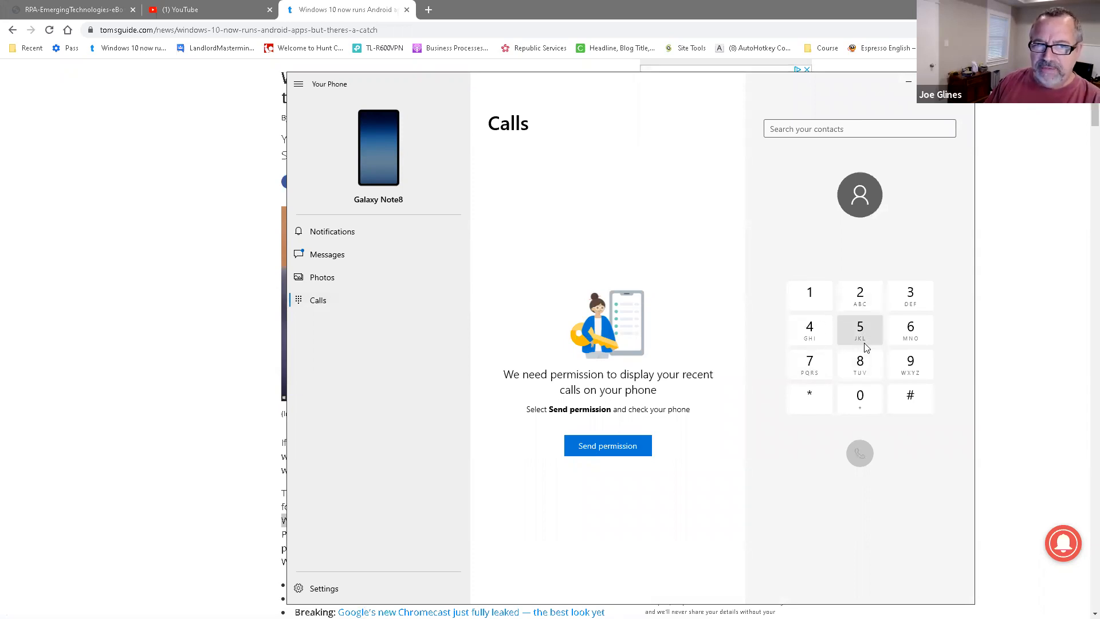
Show the phone's notifications list, mostly security motion detection alerts
left_click(331, 231)
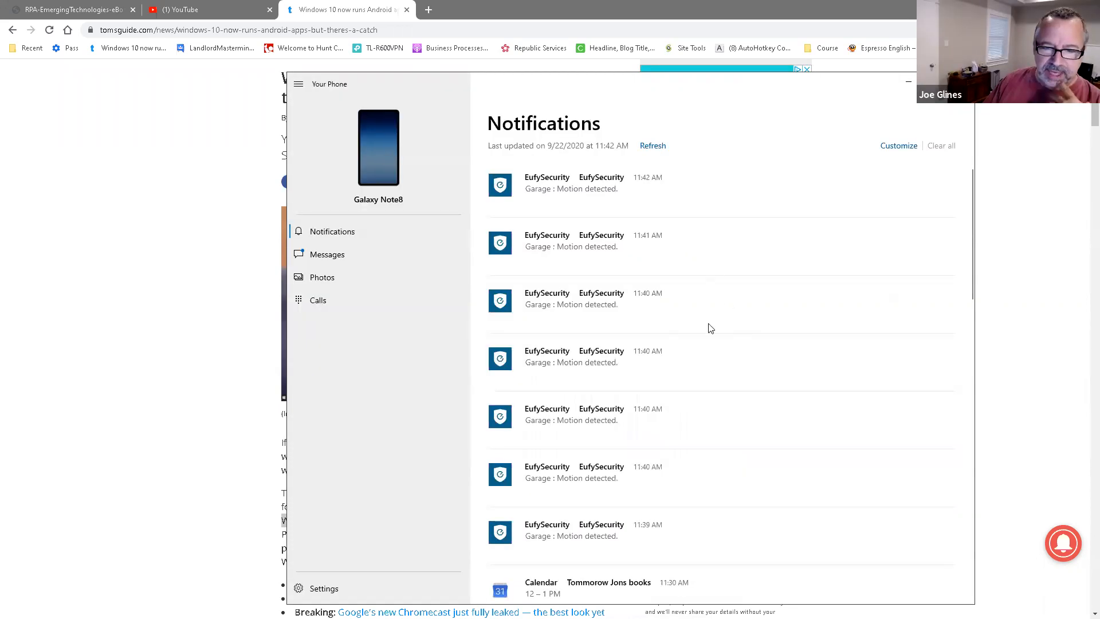
mouse_move(707, 357)
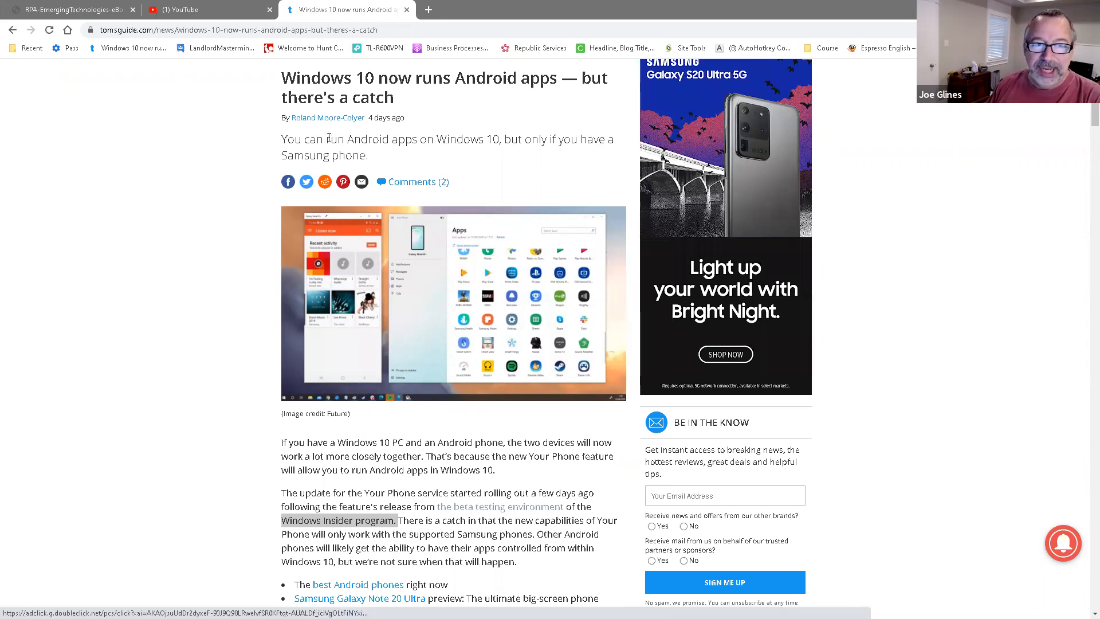
Select 'run Android apps on Windows 10' in the article subtitle
left_click_drag(326, 139, 483, 139)
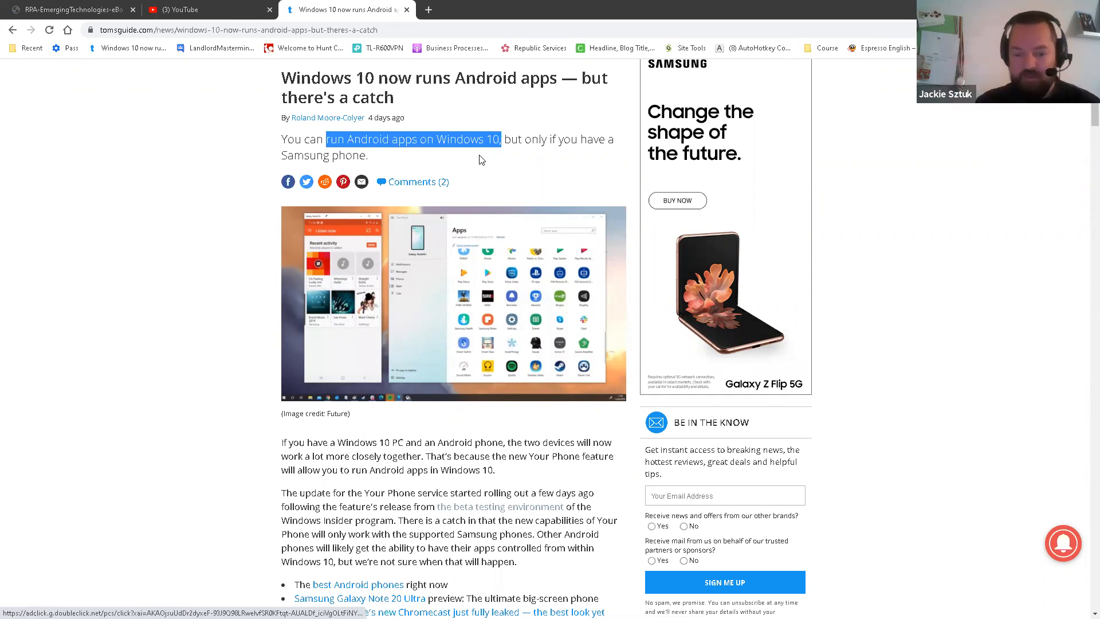
mouse_move(491, 160)
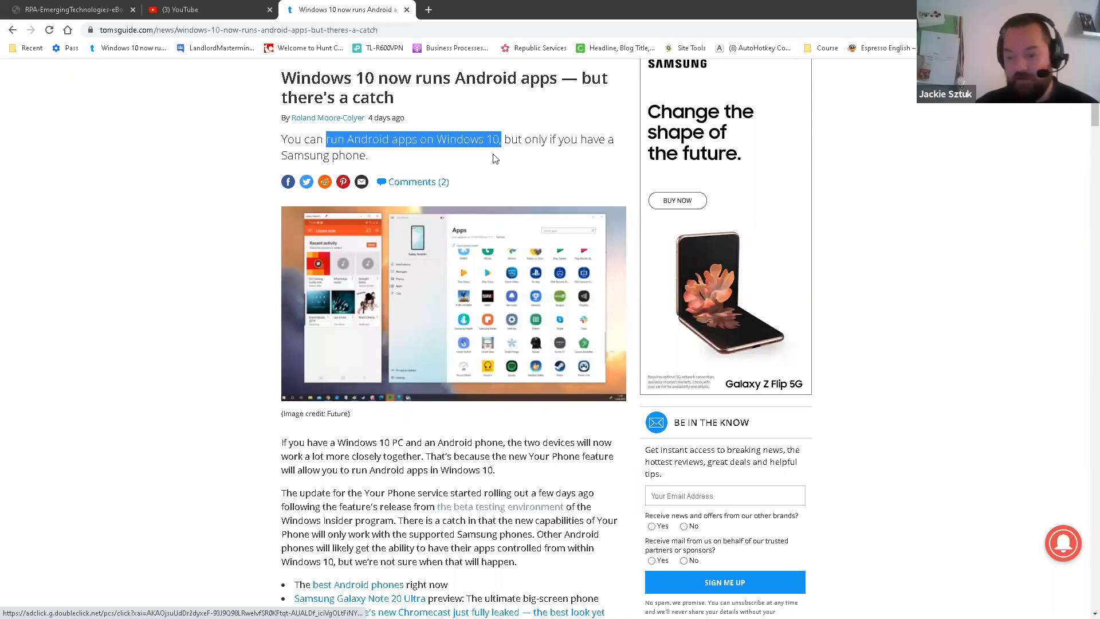
scroll("down", 3)
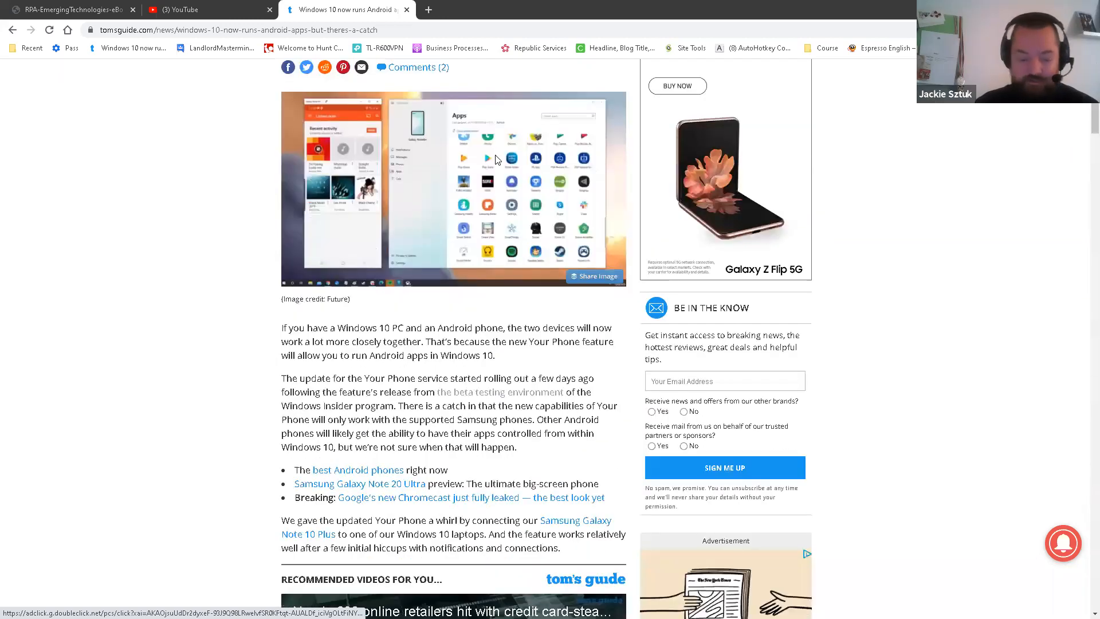
scroll("down", 3)
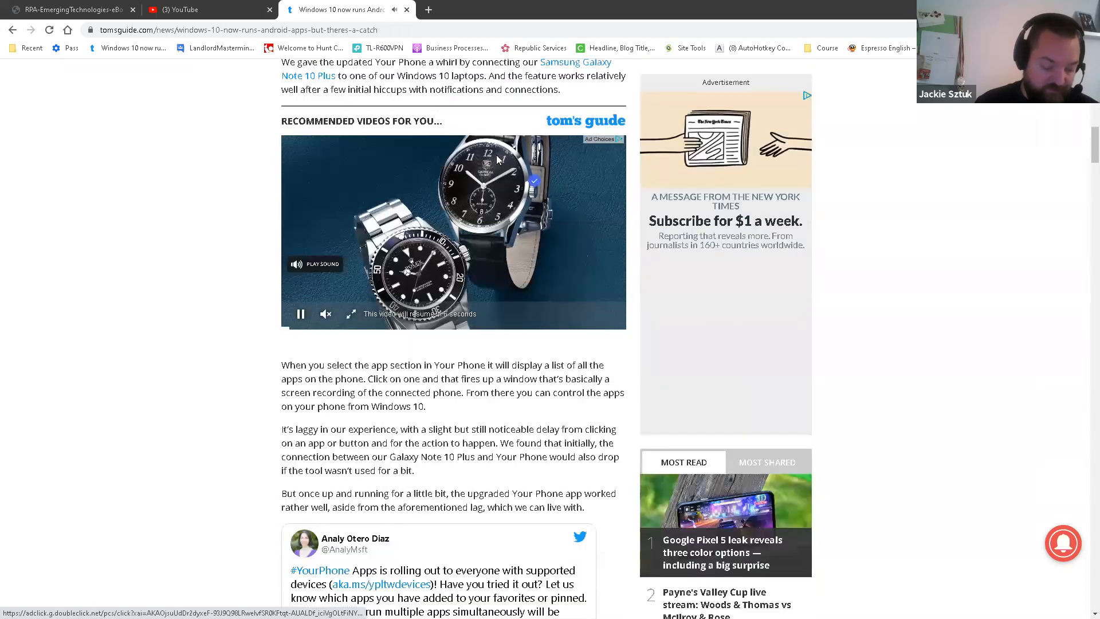
scroll("down", 3)
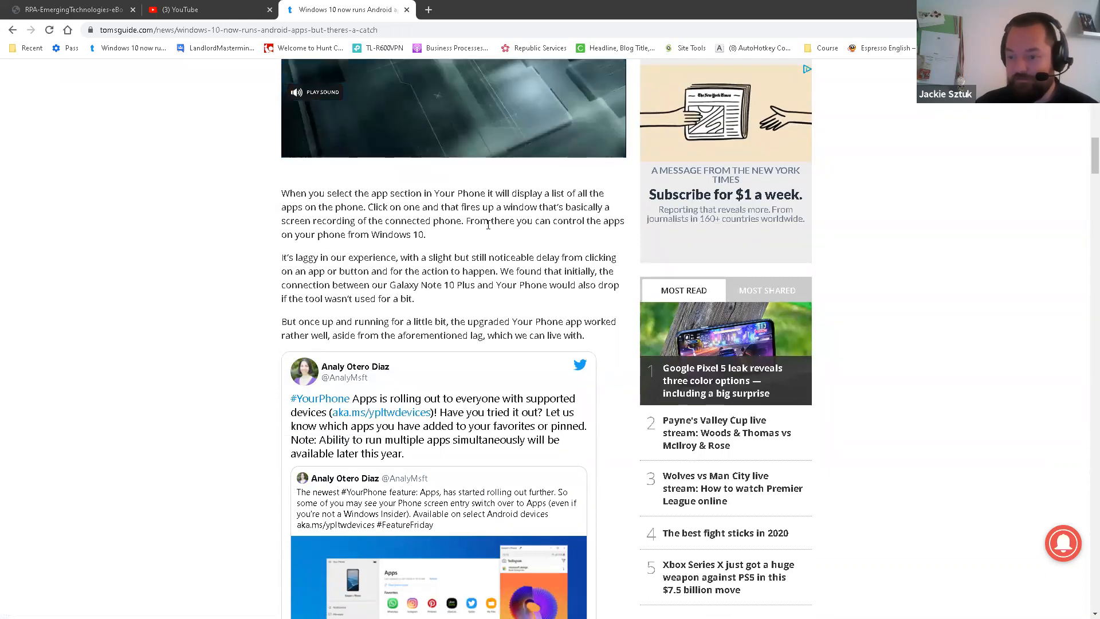
left_click(453, 109)
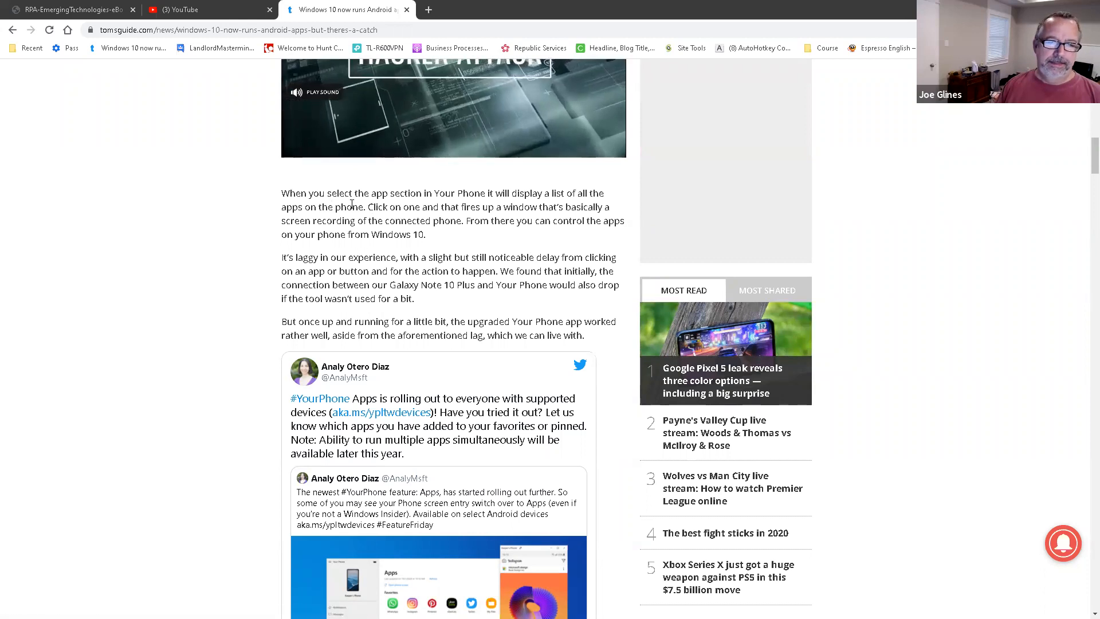
left_click_drag(326, 193, 485, 193)
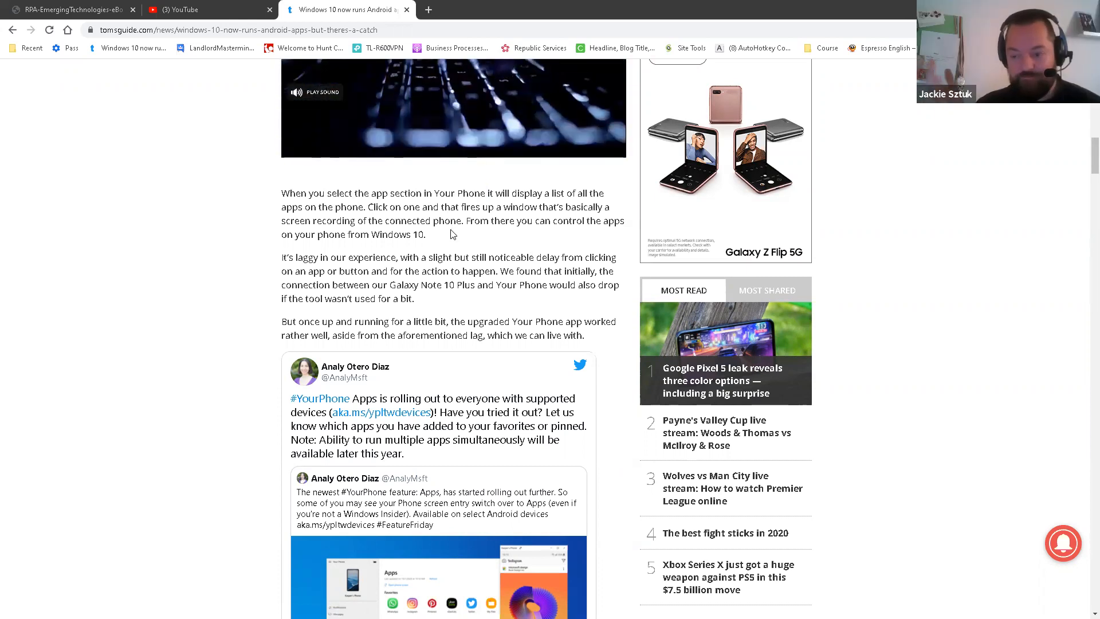
mouse_move(448, 237)
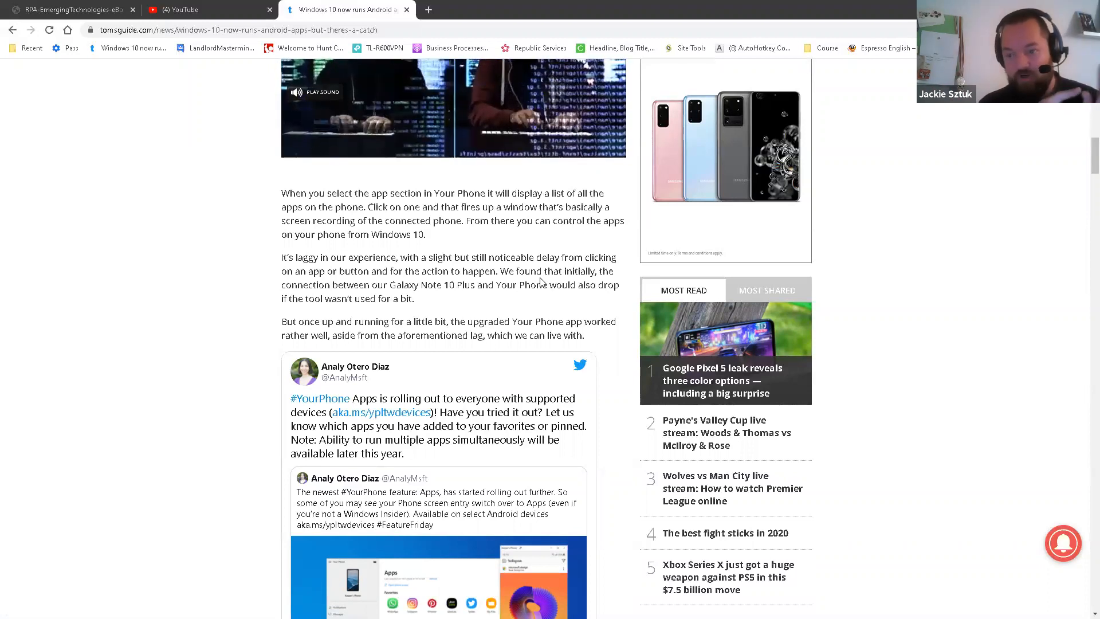
scroll("down", 3)
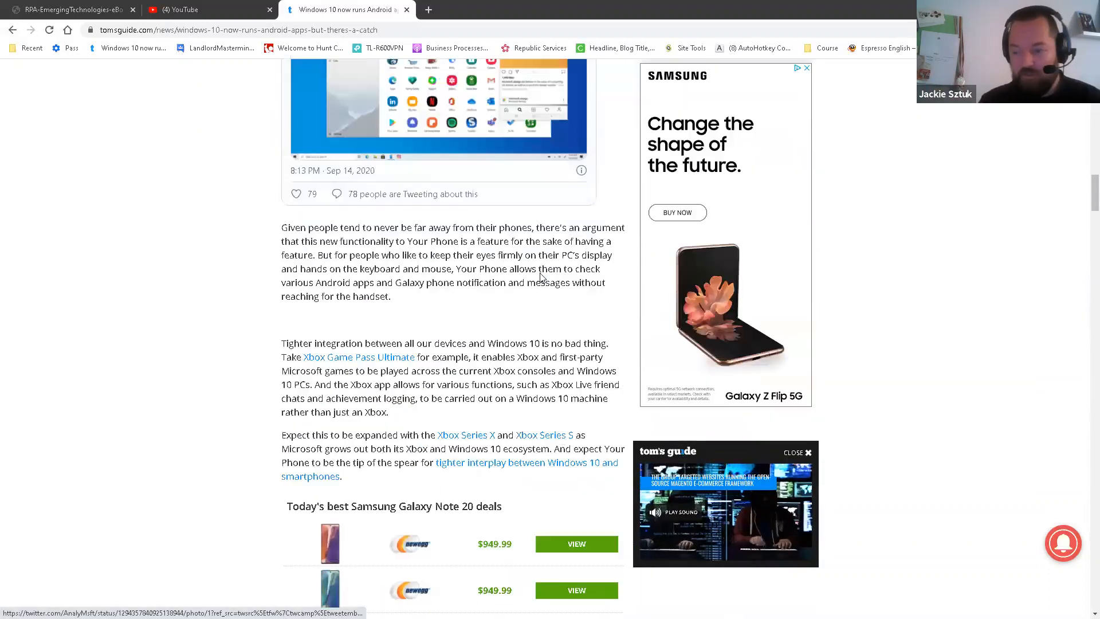
scroll("down", 3)
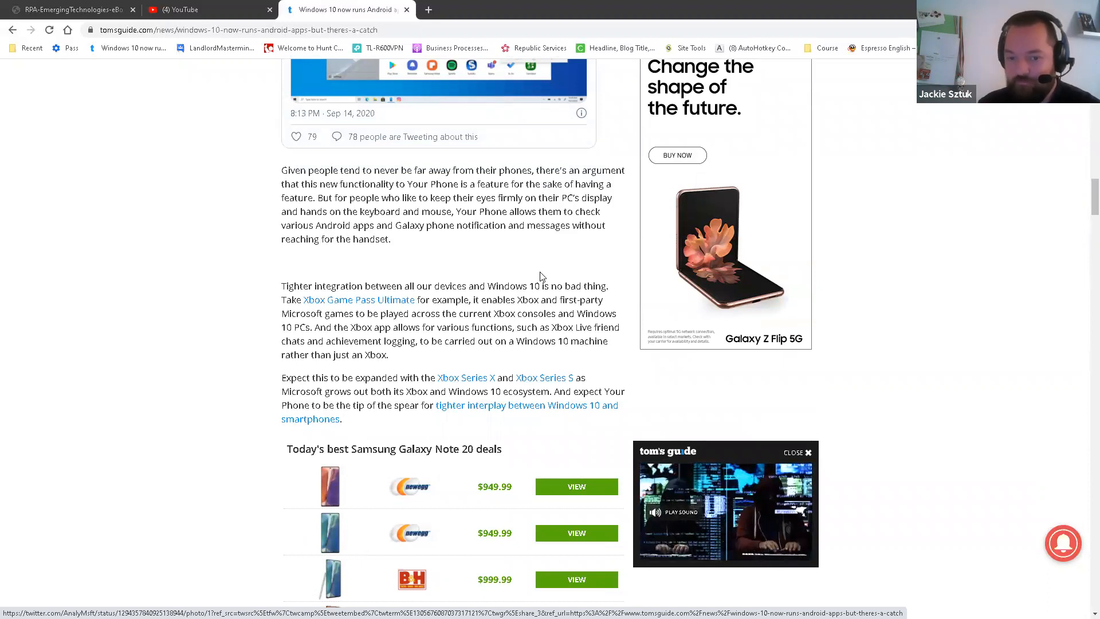
scroll("down", 3)
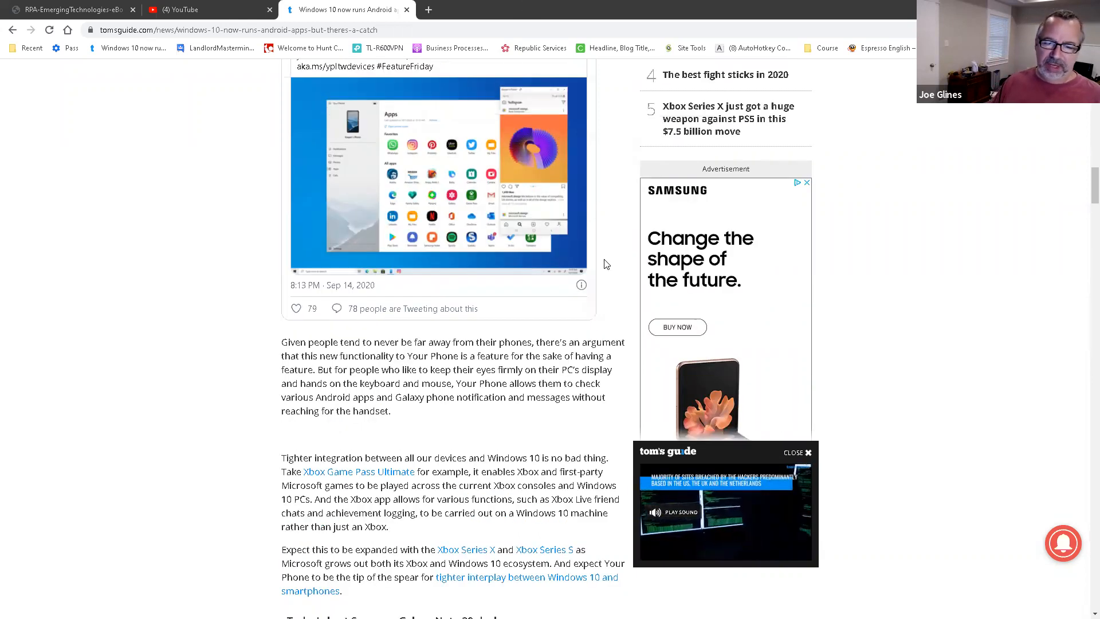
scroll("up", 3)
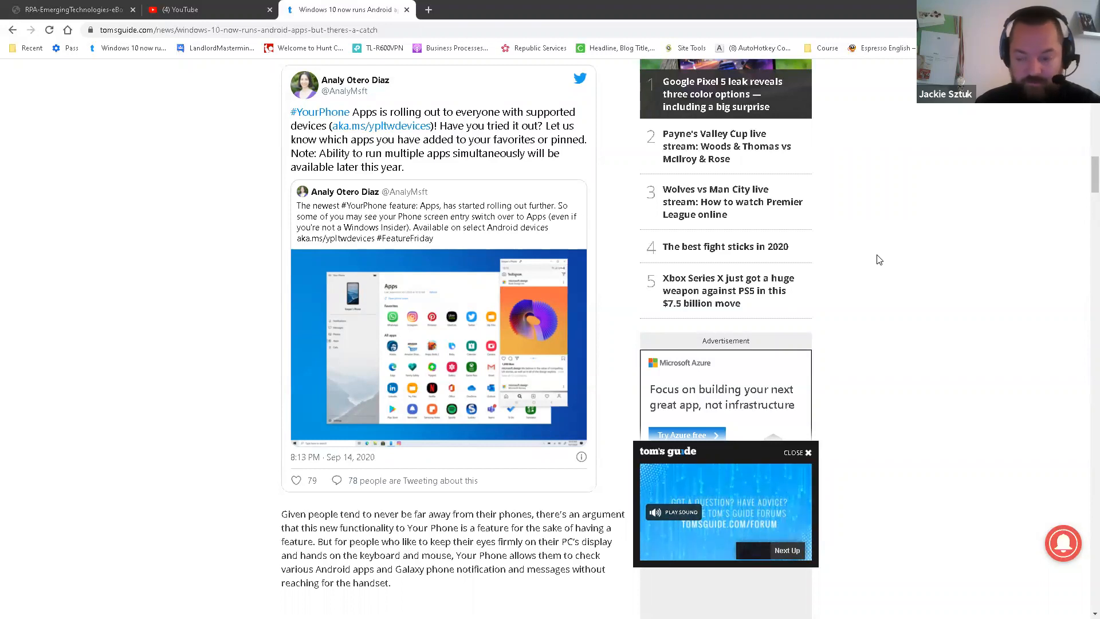
mouse_move(876, 265)
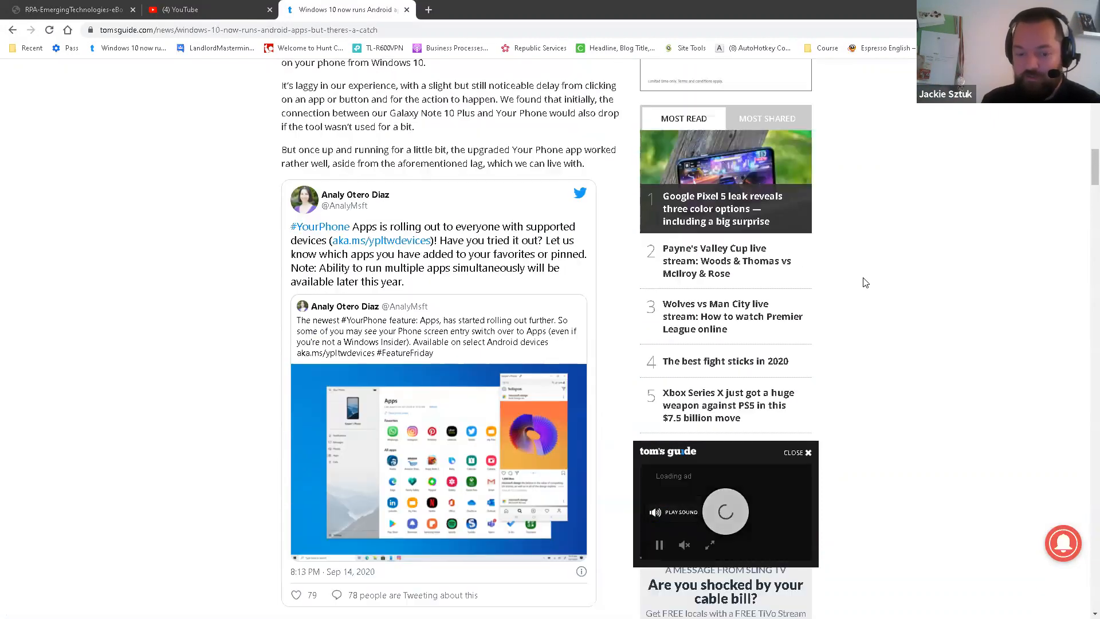
Scroll through the Tom's Guide article in Chrome
scroll("down", 3)
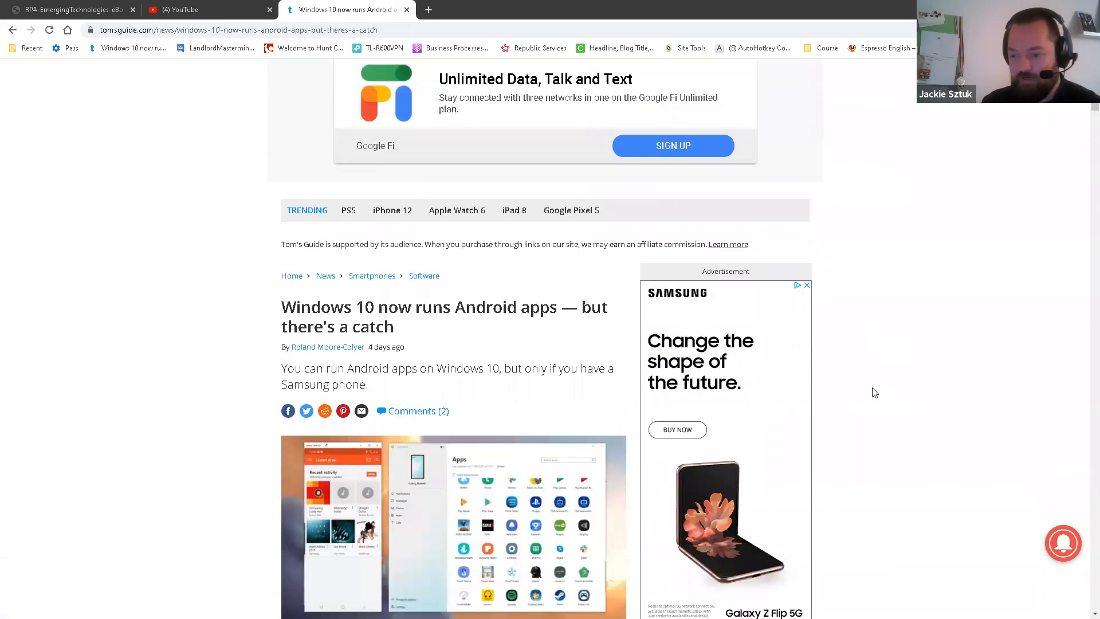
scroll("down", 3)
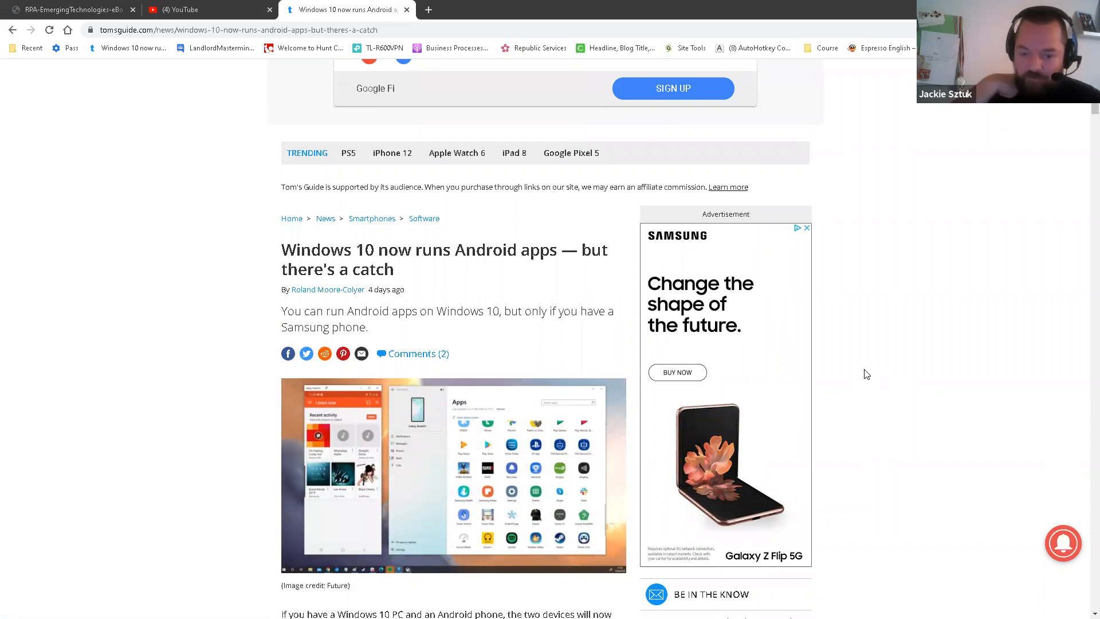
mouse_move(862, 365)
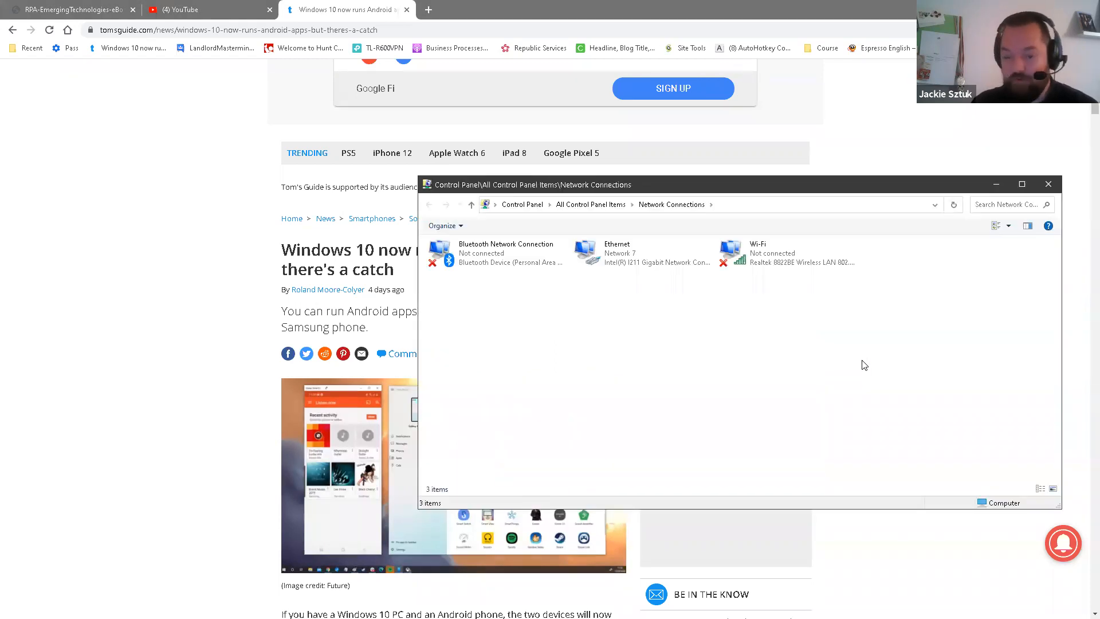
left_click(785, 252)
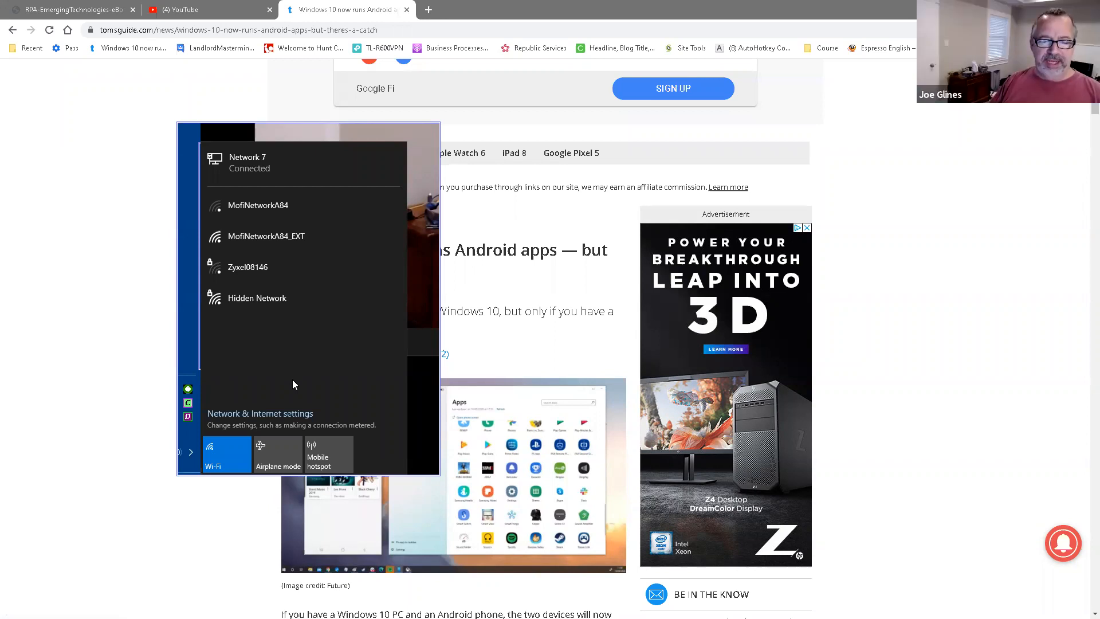
mouse_move(294, 335)
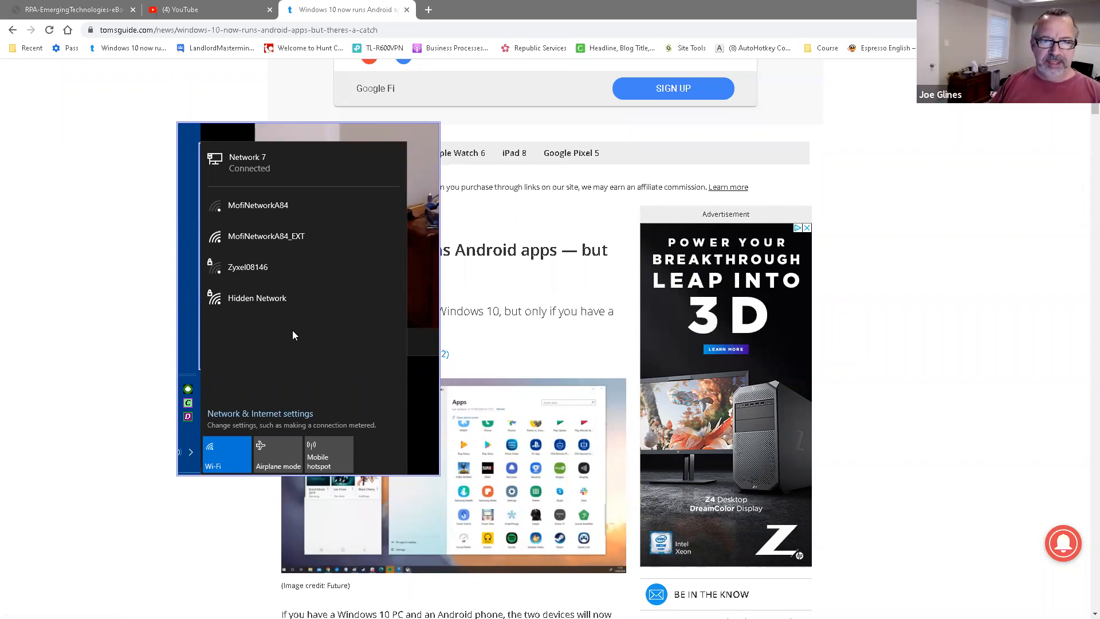
mouse_move(270, 234)
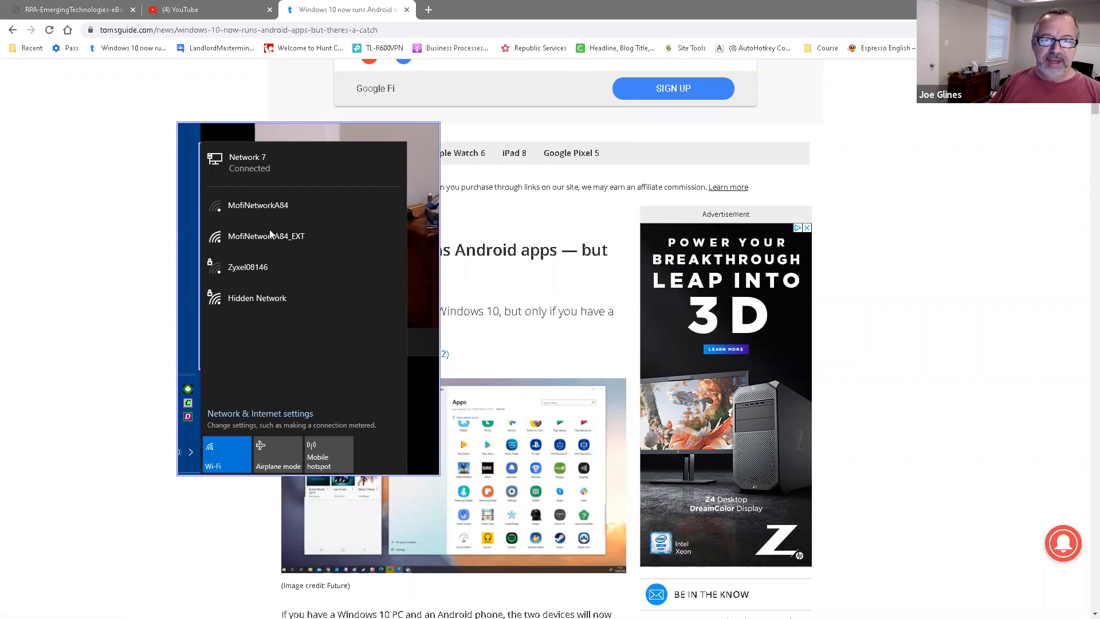
mouse_move(270, 241)
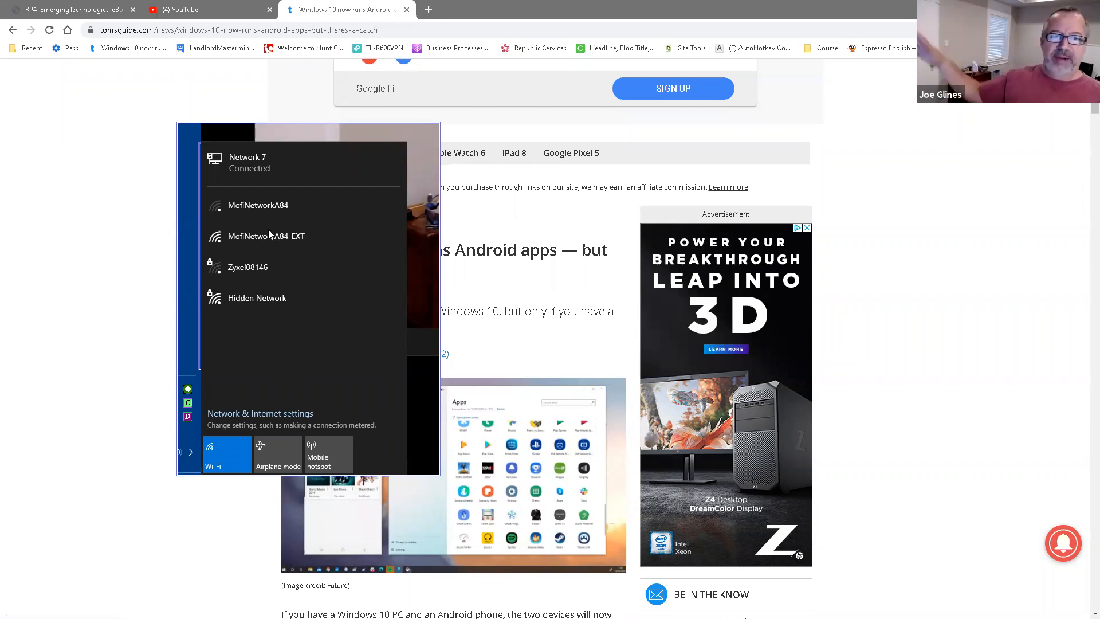
mouse_move(351, 469)
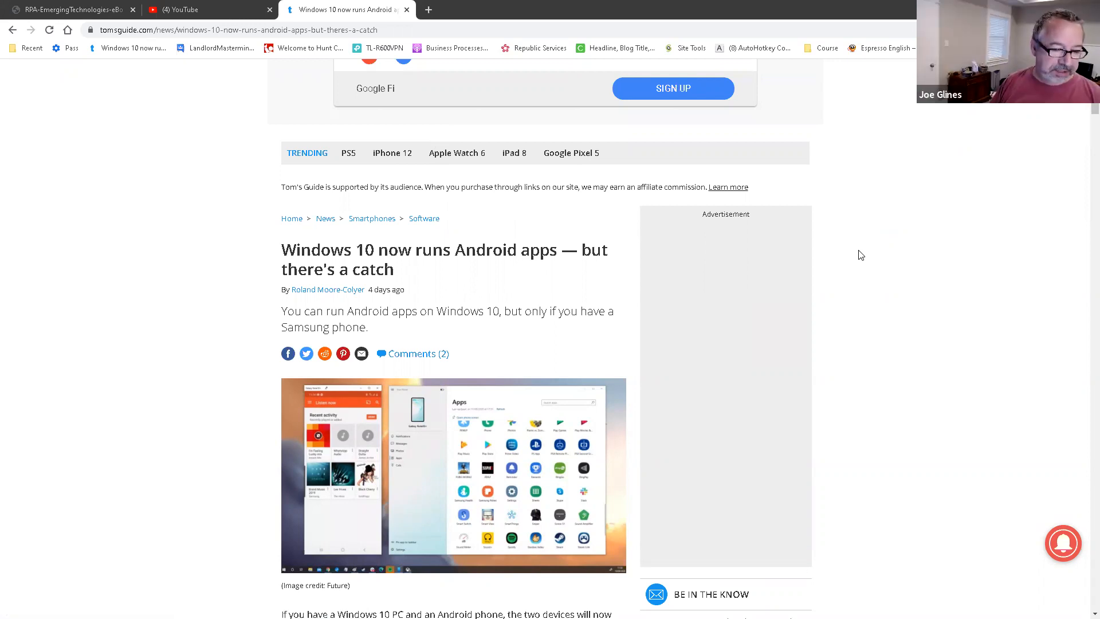
mouse_move(856, 262)
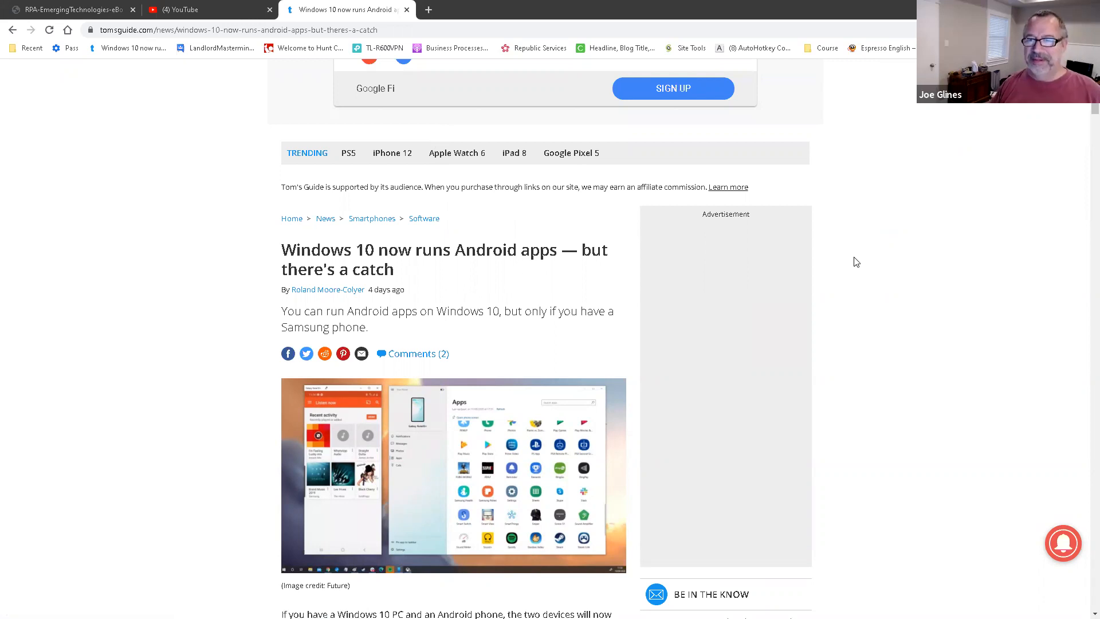